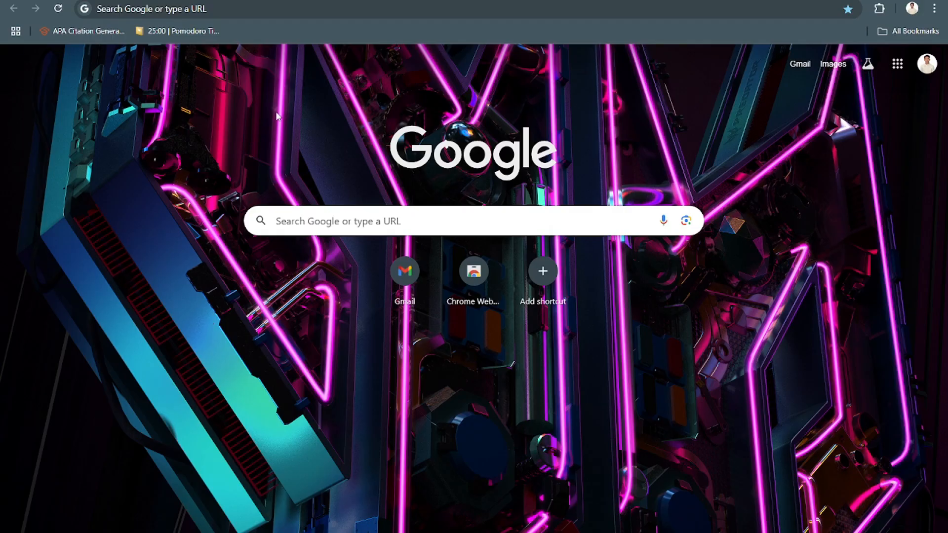
Search Google for 'open router' and open the OpenRouter website from the results.
text(openai.com)
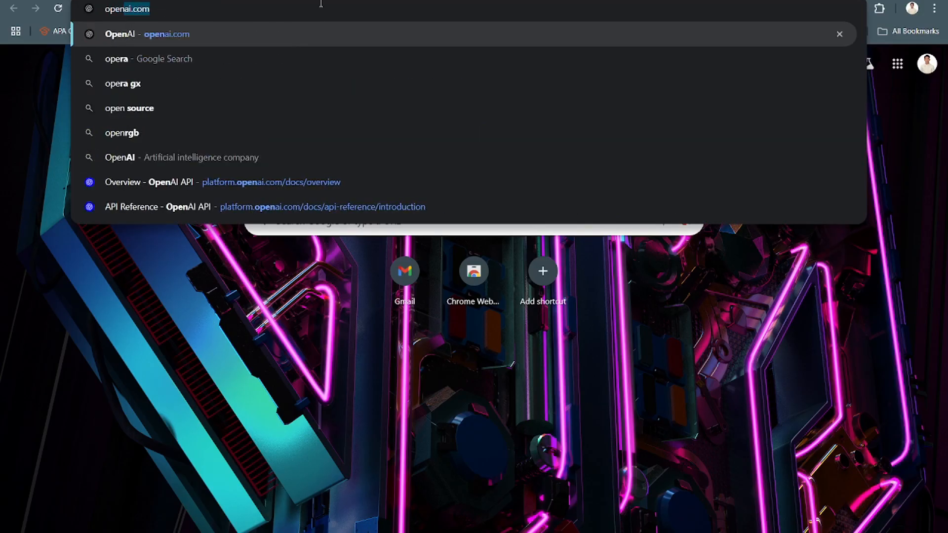
text(open router)
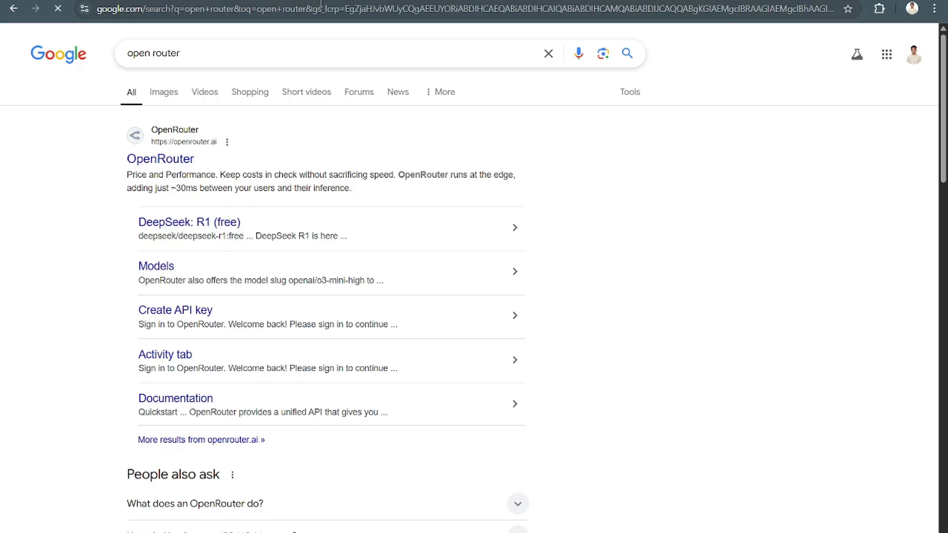
click(160, 159)
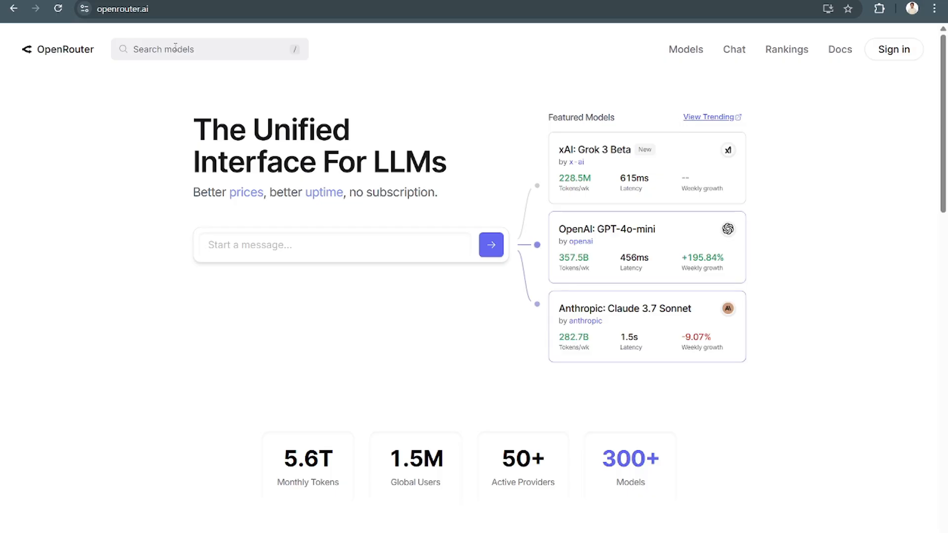
Search models for 'deepseek' and open DeepSeek V3 Base (free).
click(209, 49)
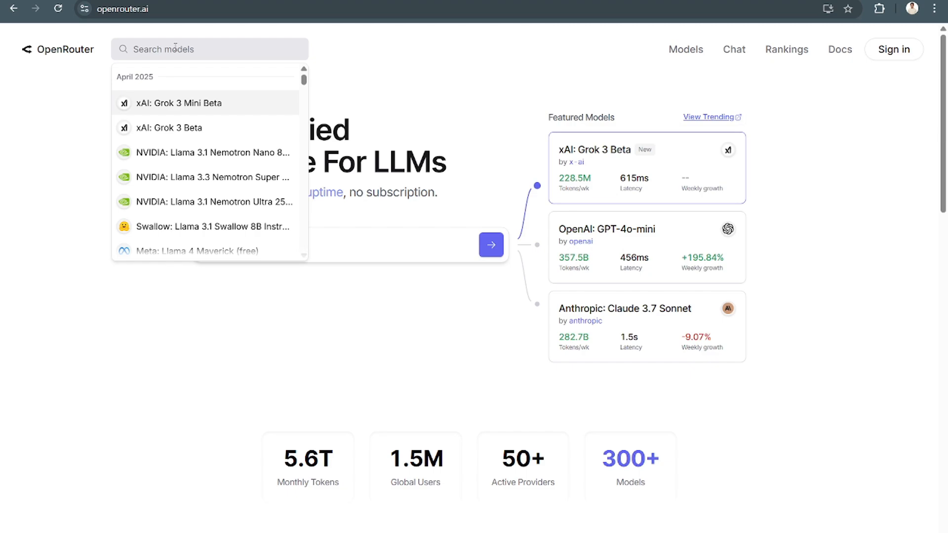
text(deepseek)
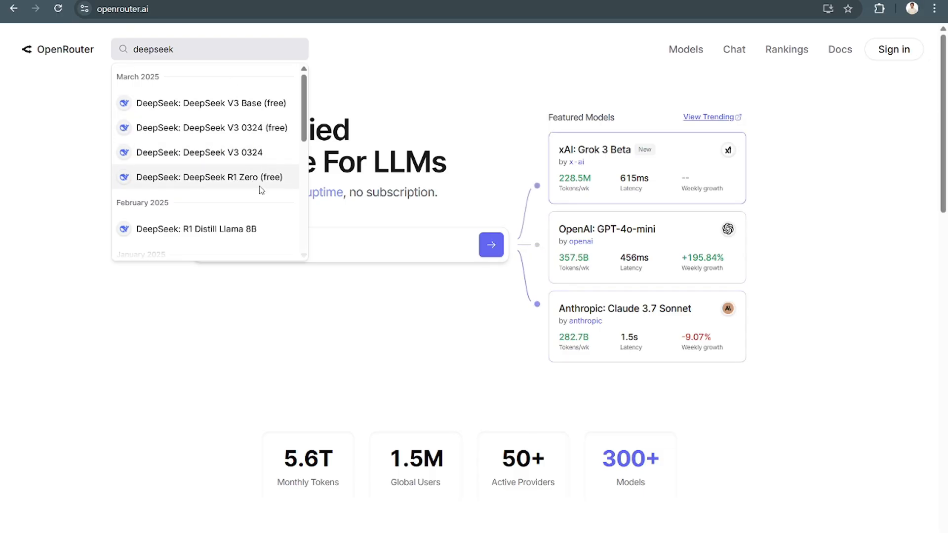
mouse_move(248, 103)
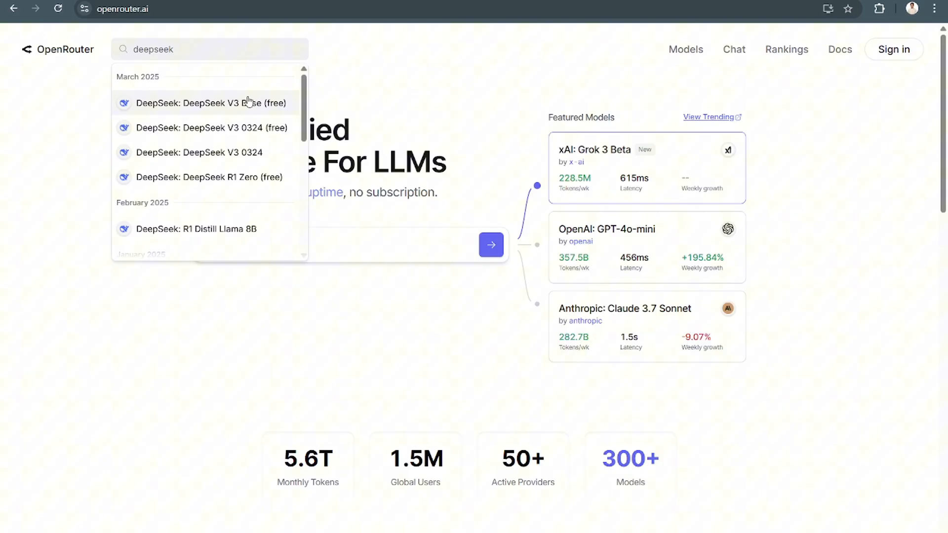
click(210, 102)
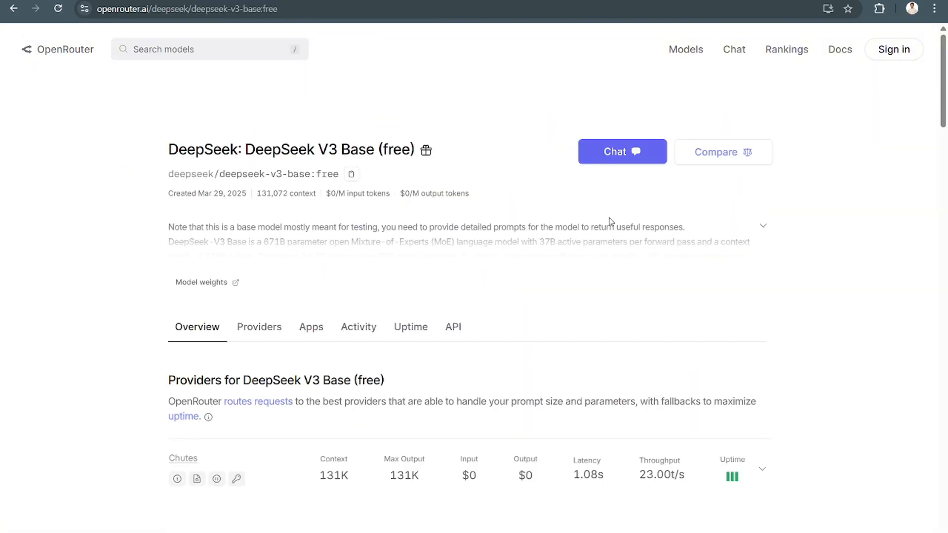
Browse the DeepSeek V3 Base Apps, Uptime and API tabs, then request an API key.
scroll(down, 3)
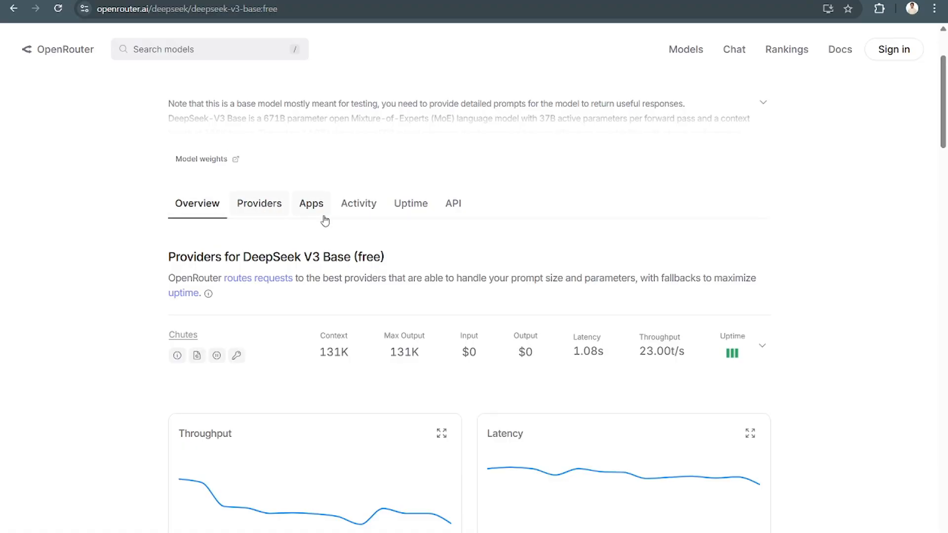
click(310, 203)
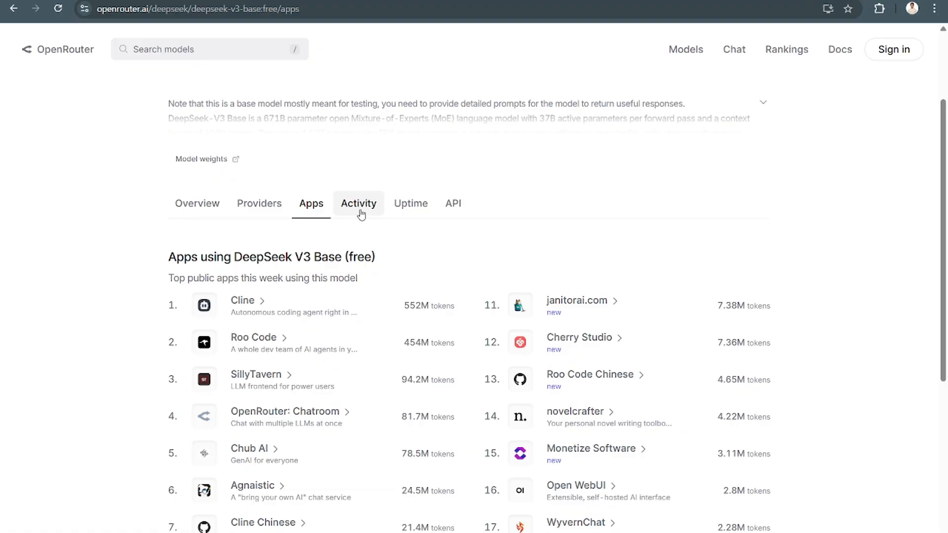
click(410, 203)
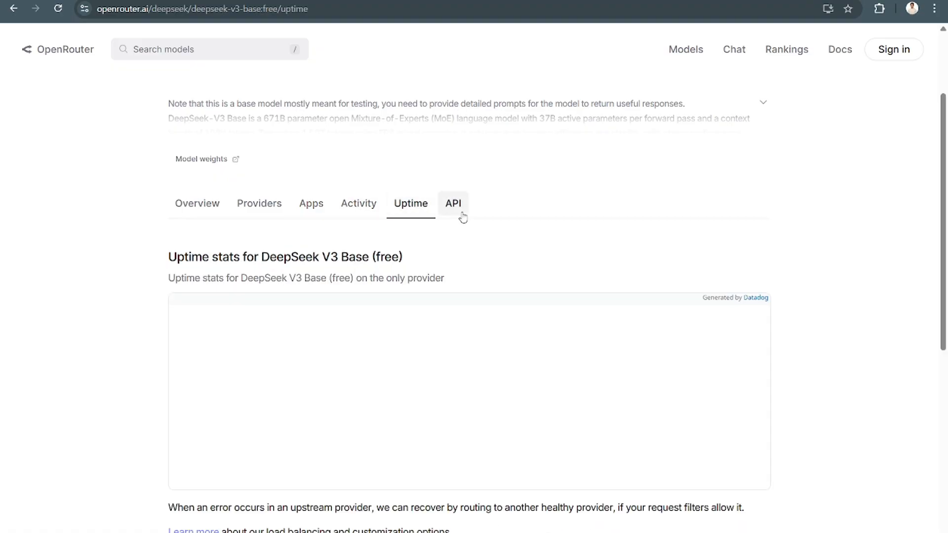
click(453, 203)
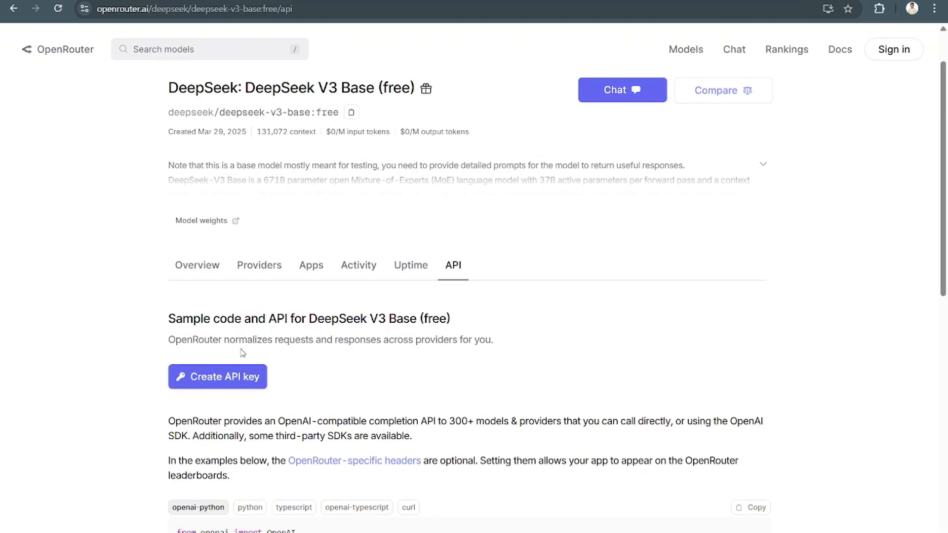
scroll(down, 3)
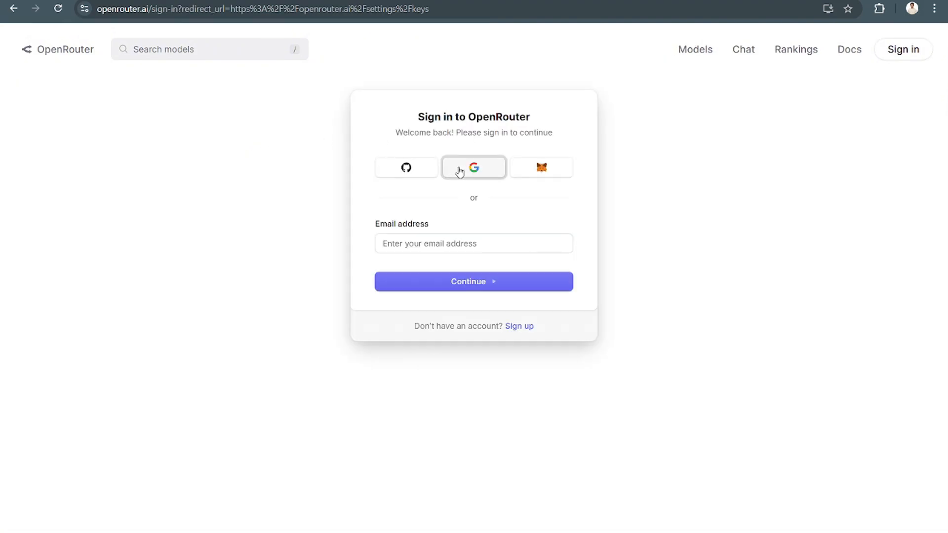
Sign in with the existing Google account and accept OpenRouter's terms of service.
click(473, 168)
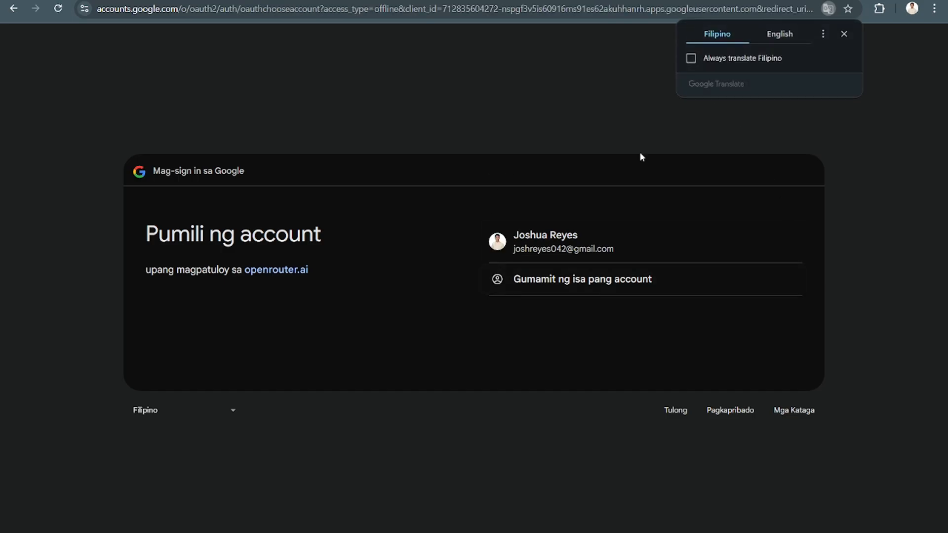
click(545, 242)
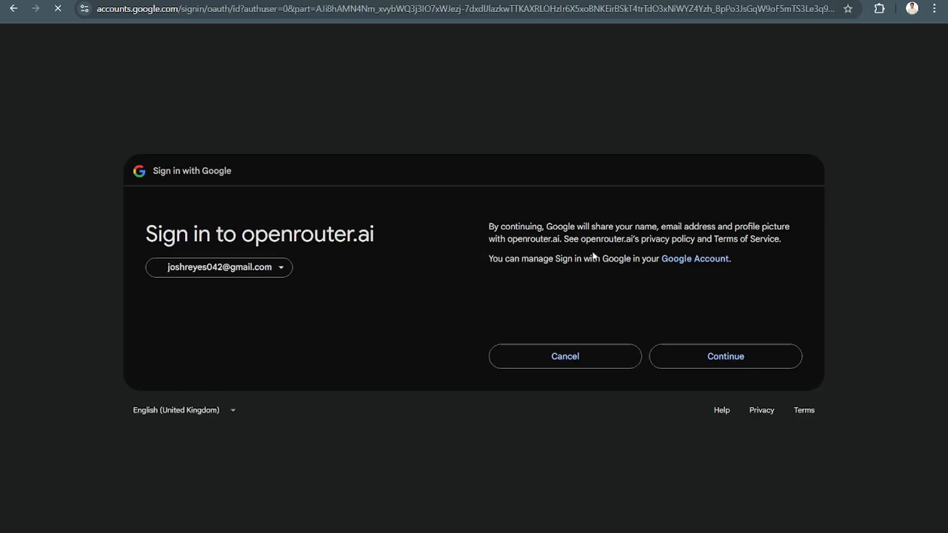
click(725, 356)
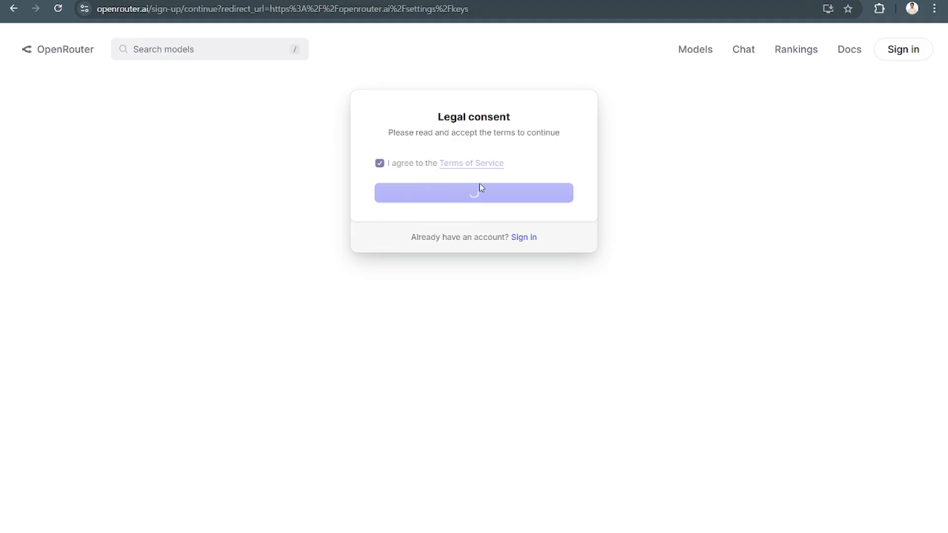
click(473, 192)
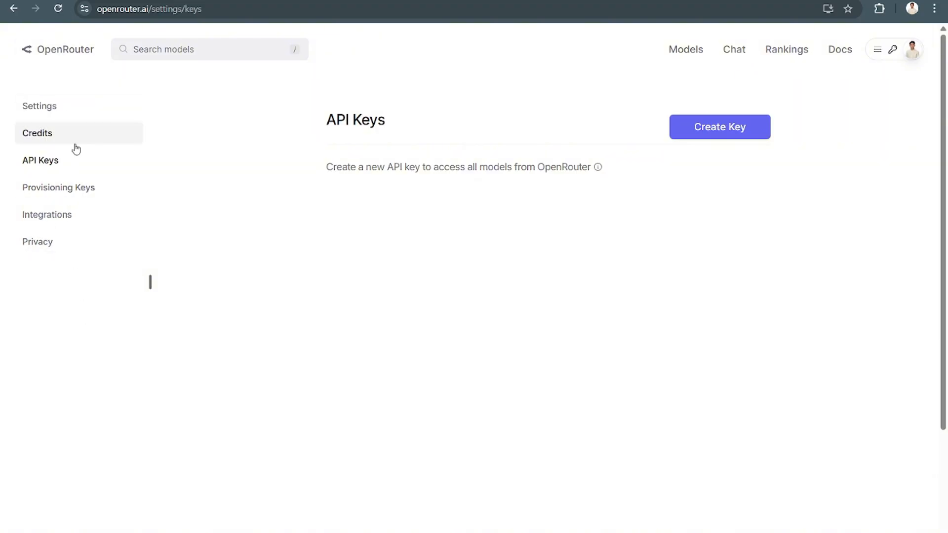
Browse Credits, Provisioning Keys and Privacy settings, then begin a new key from API Keys.
click(38, 133)
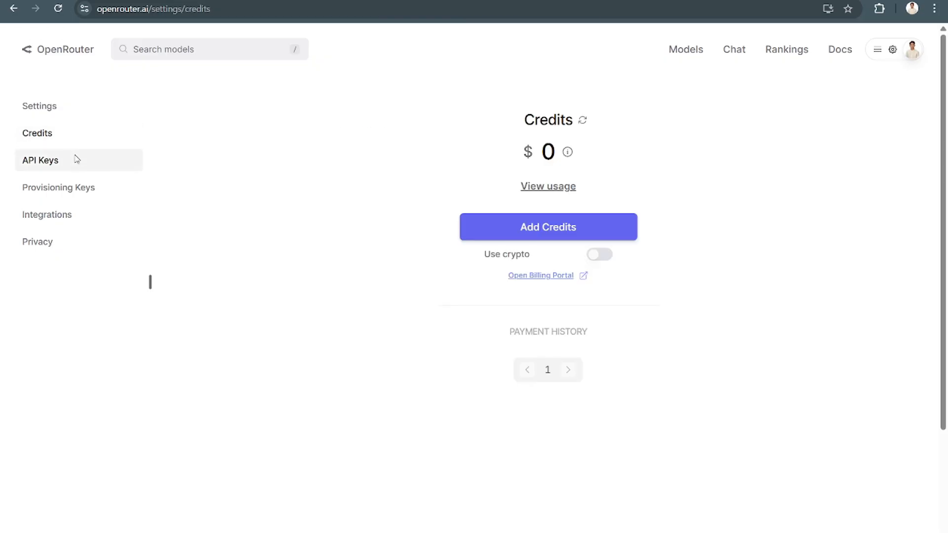
click(41, 160)
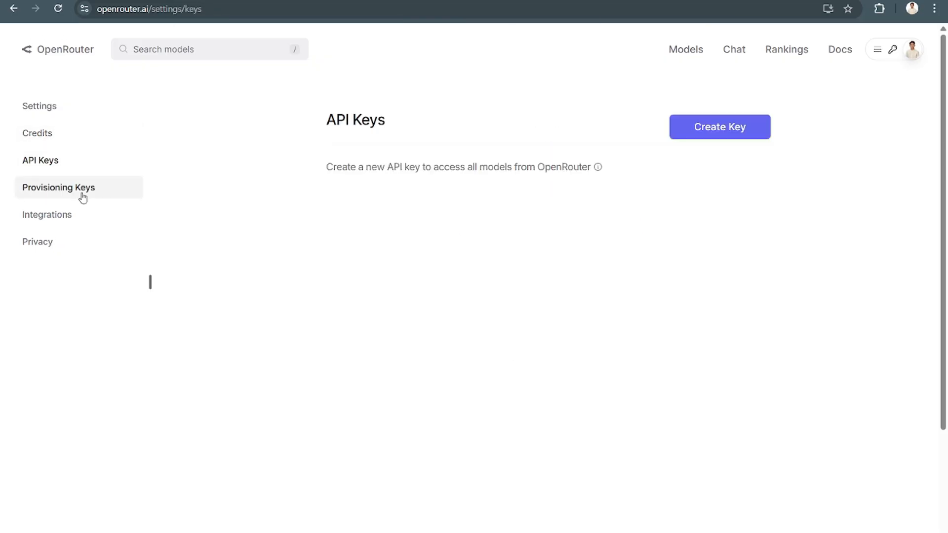
click(59, 188)
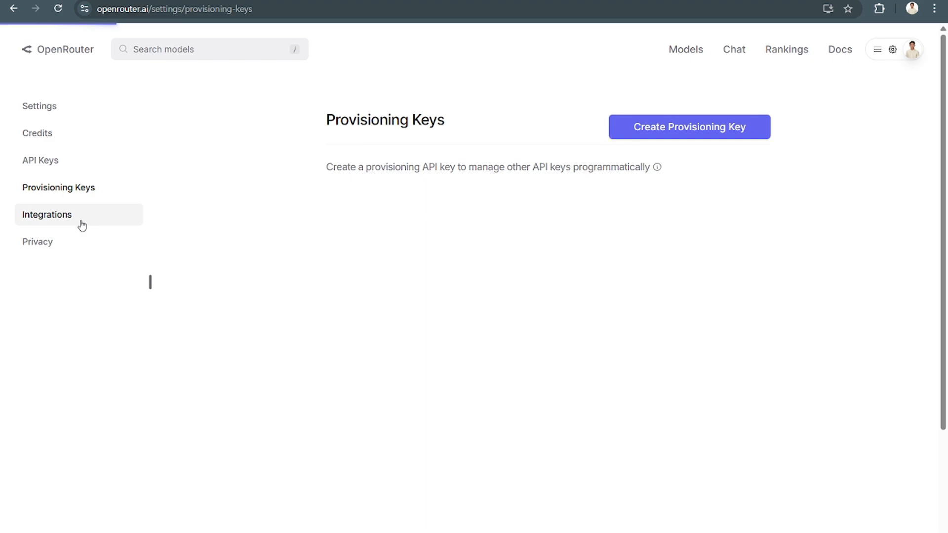
click(37, 241)
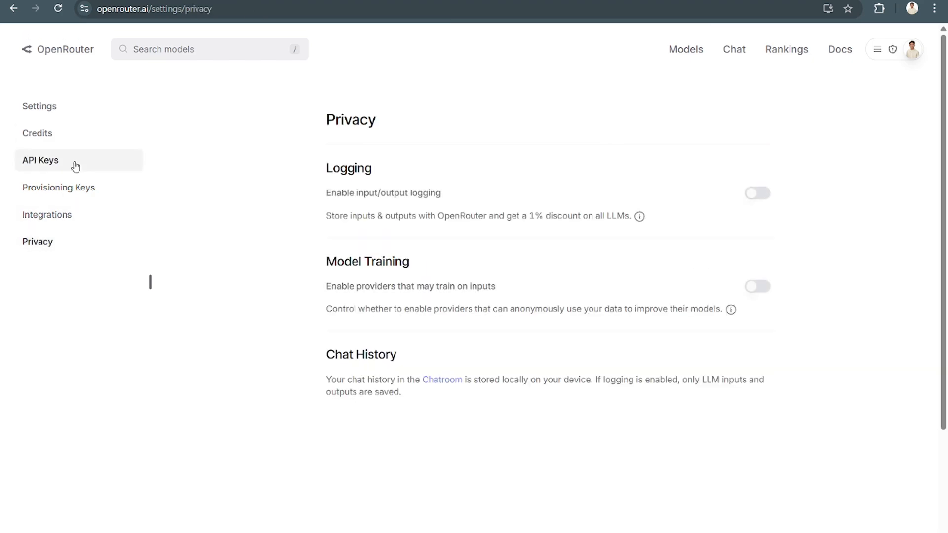
click(40, 160)
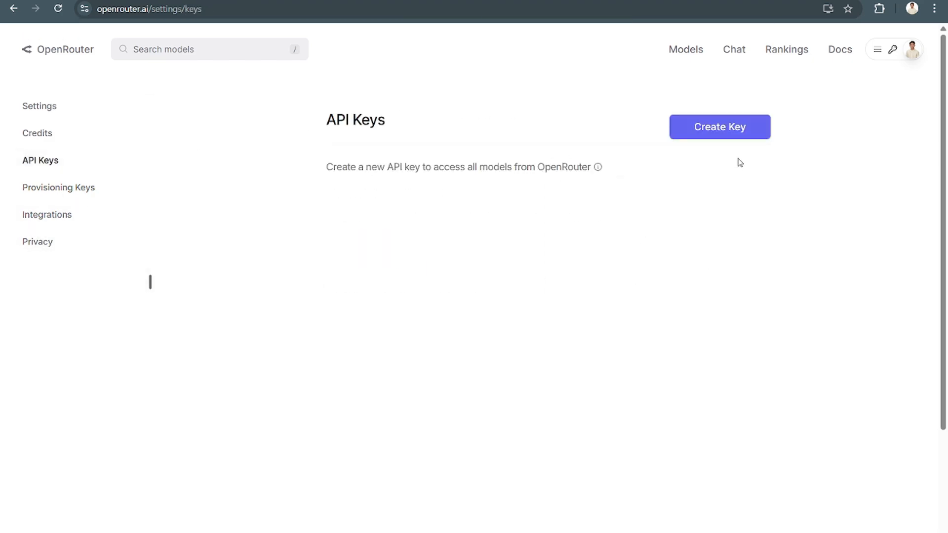
click(719, 127)
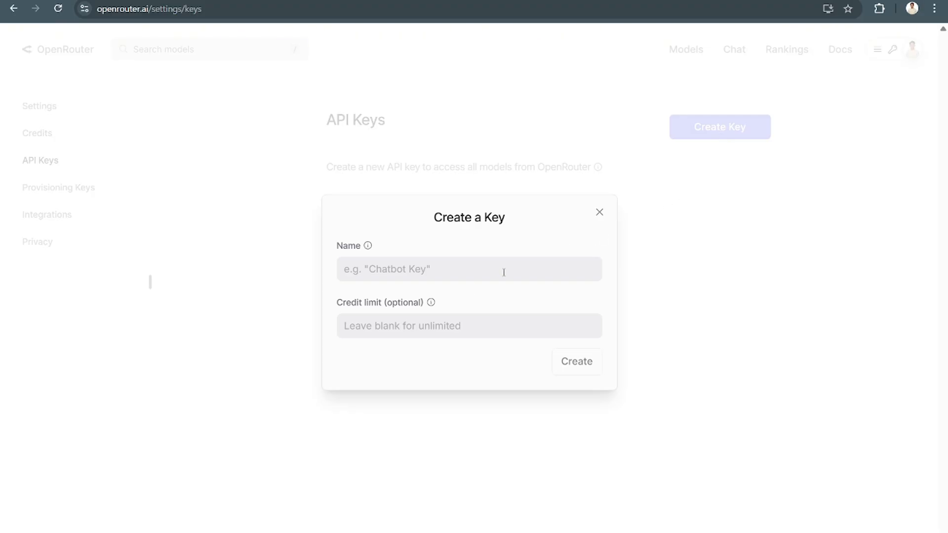
Create the API key 'Chatbot Key' with no credit limit and copy its secret.
click(468, 269)
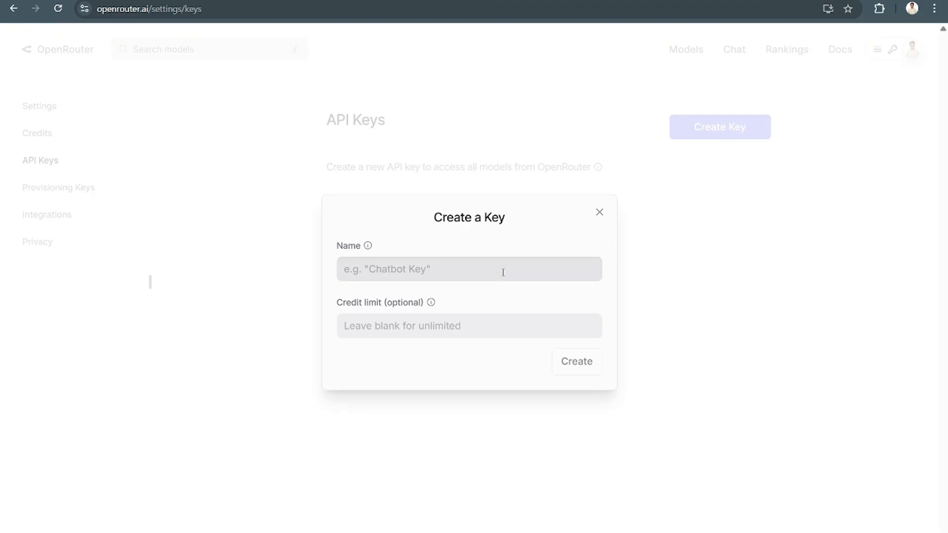
text(Chatbot Key)
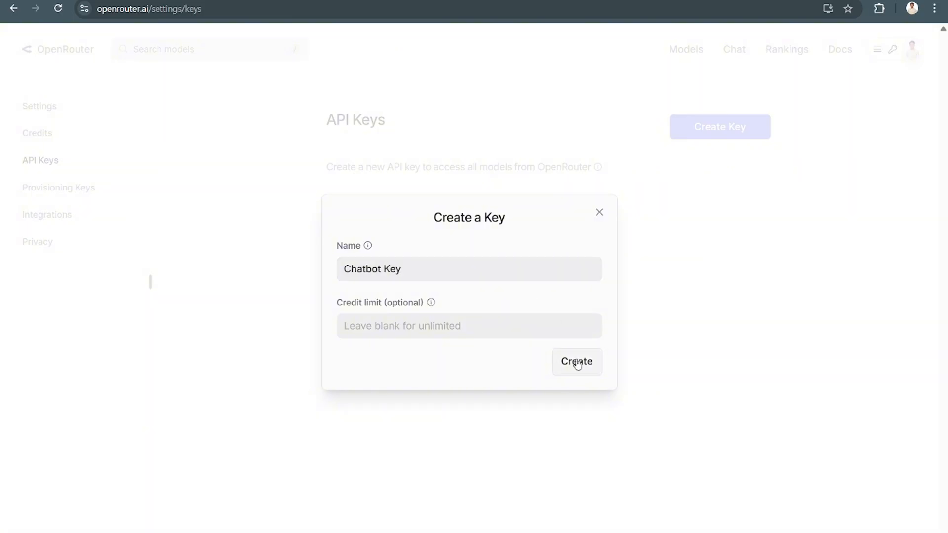
click(576, 361)
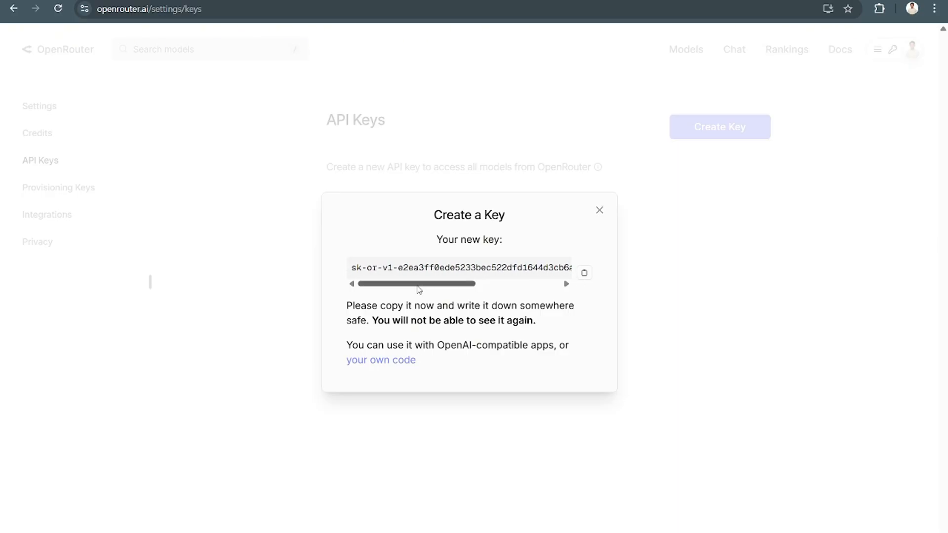
drag(425, 345, 569, 345)
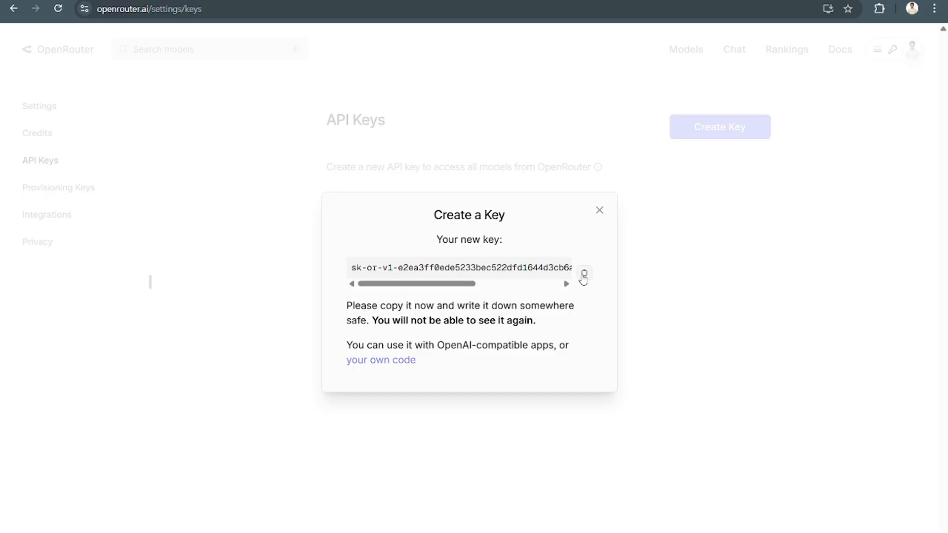
click(599, 211)
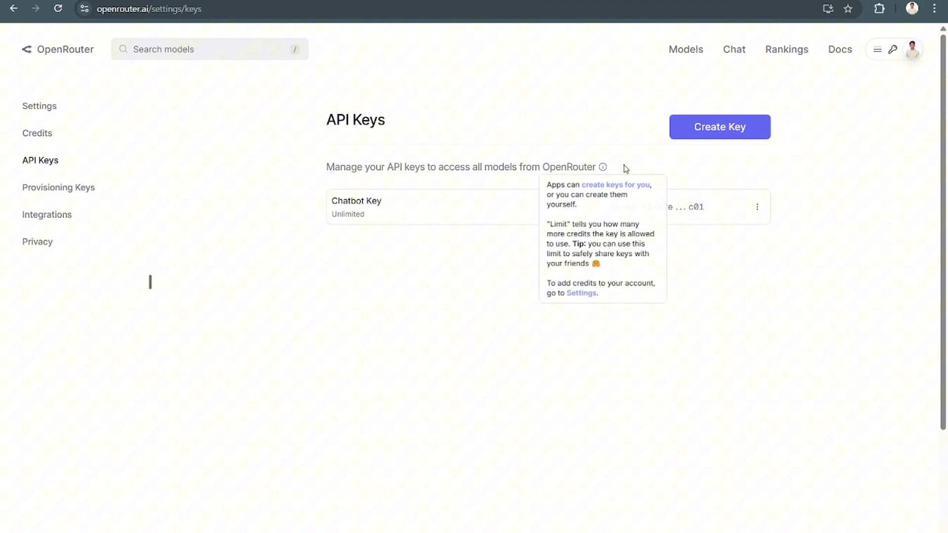
click(719, 127)
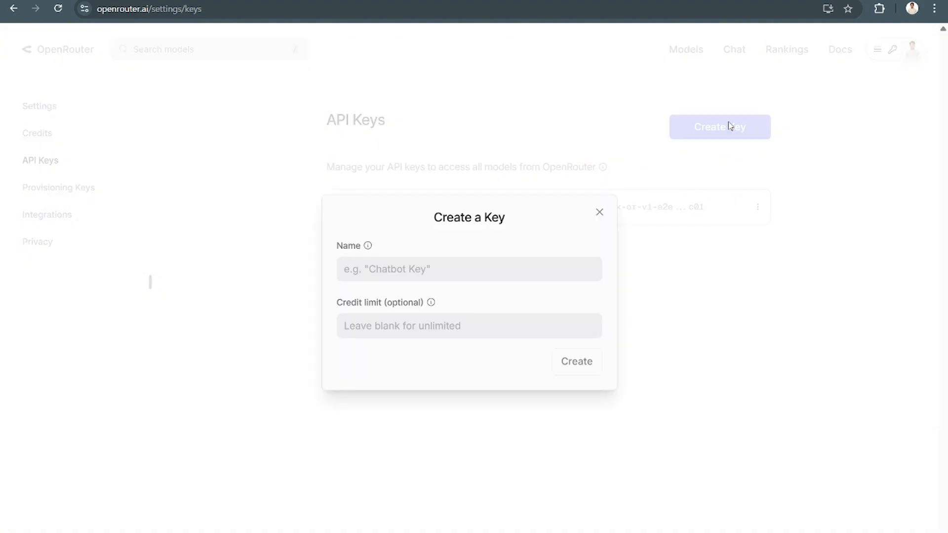
click(599, 212)
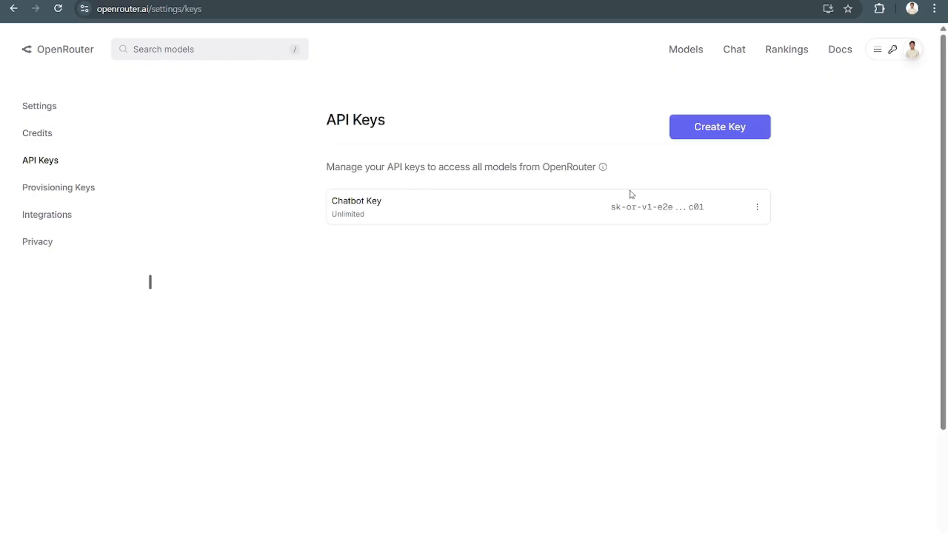
click(757, 207)
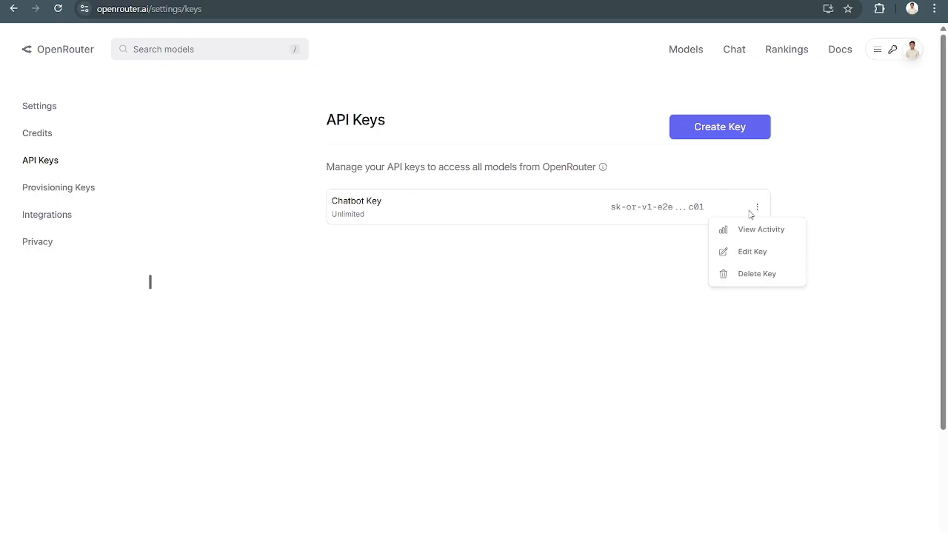
mouse_move(752, 252)
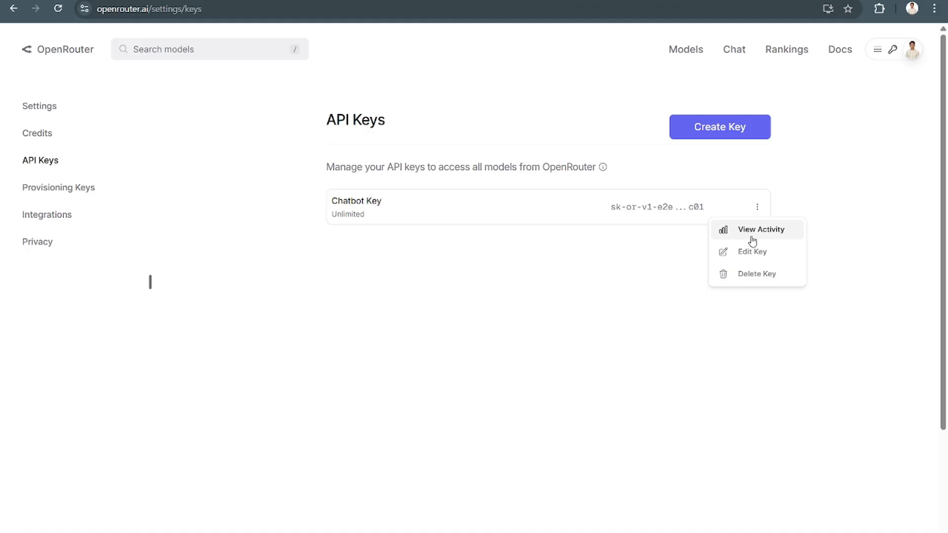
click(762, 229)
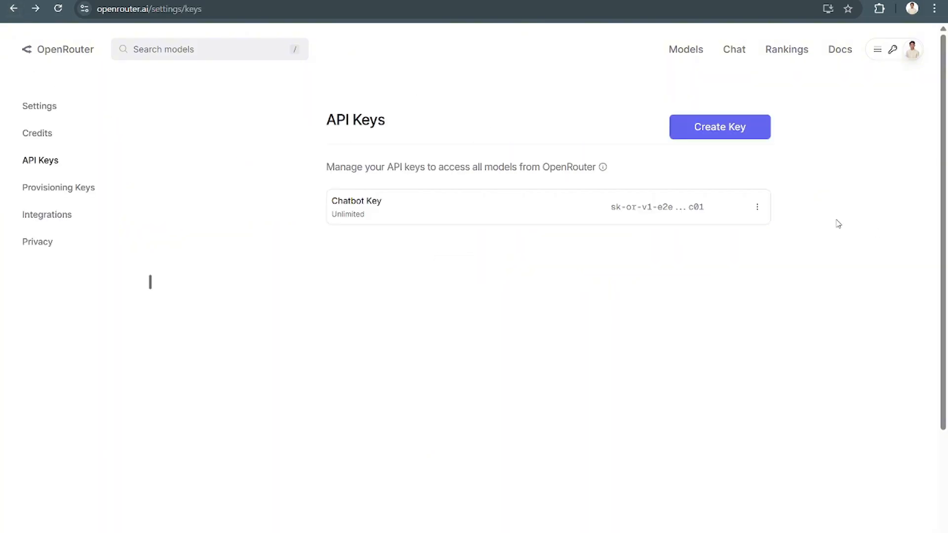
click(757, 207)
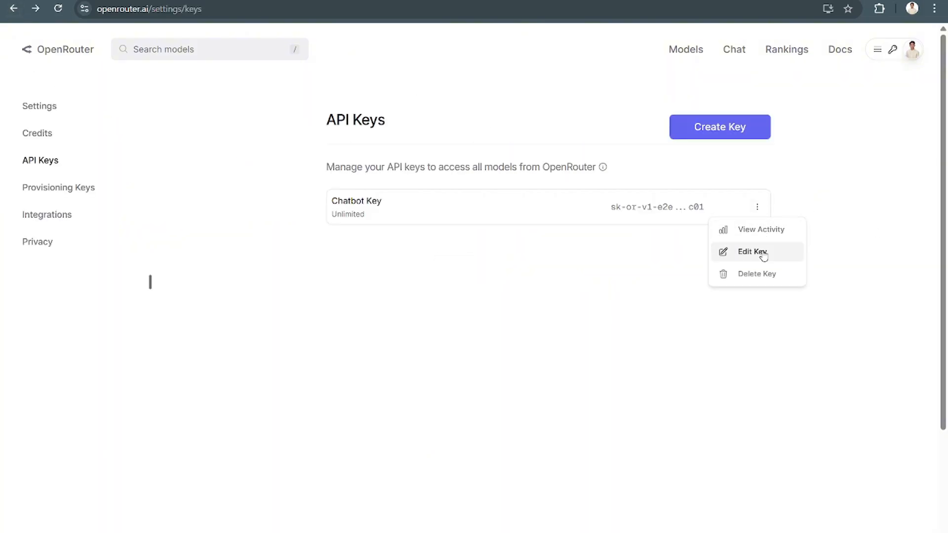
click(752, 251)
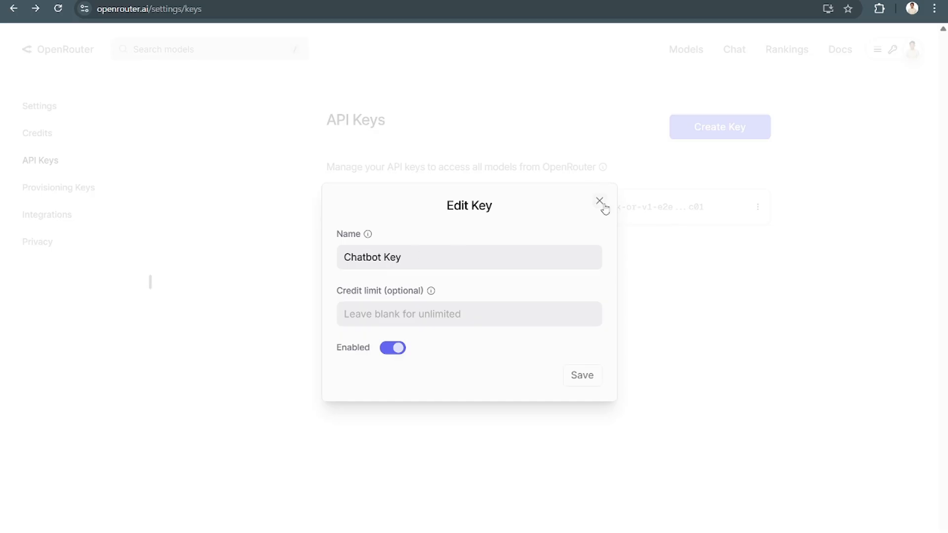
click(600, 201)
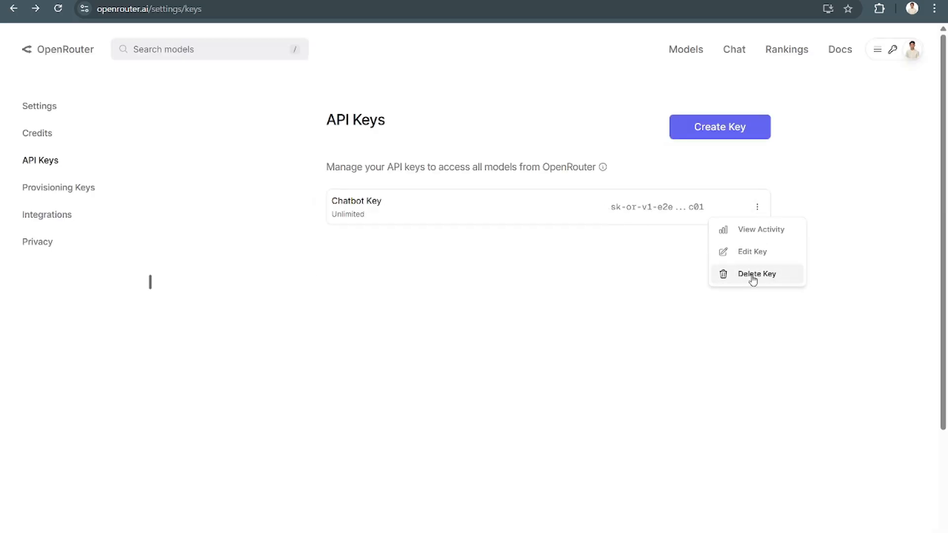
click(571, 299)
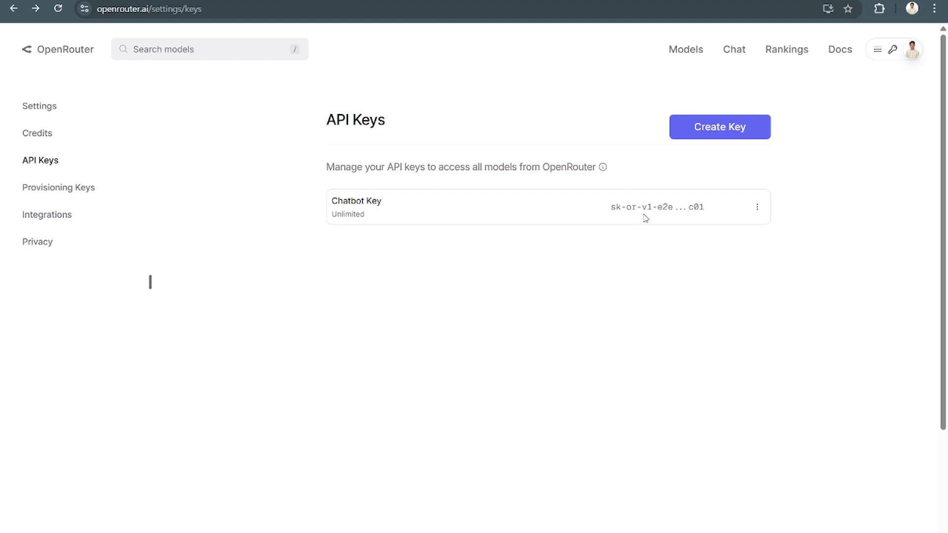
mouse_move(735, 138)
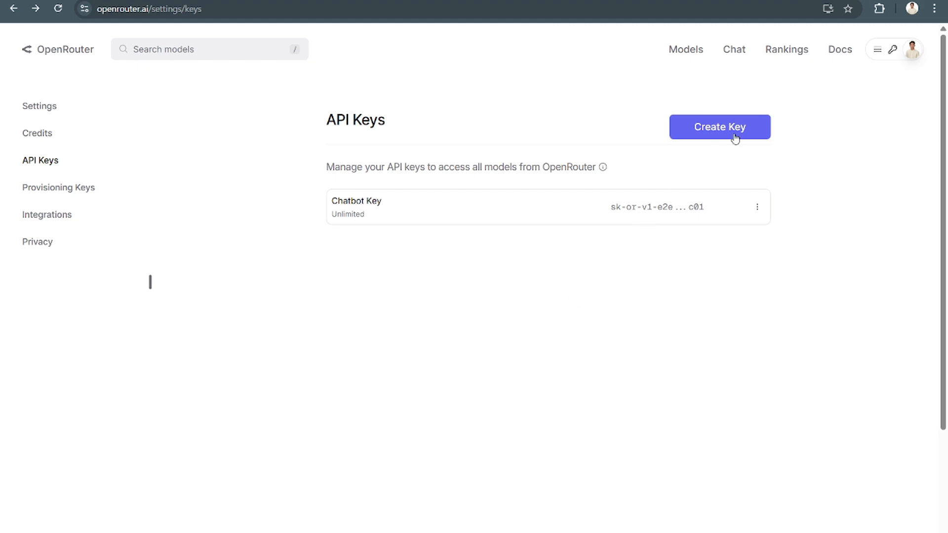